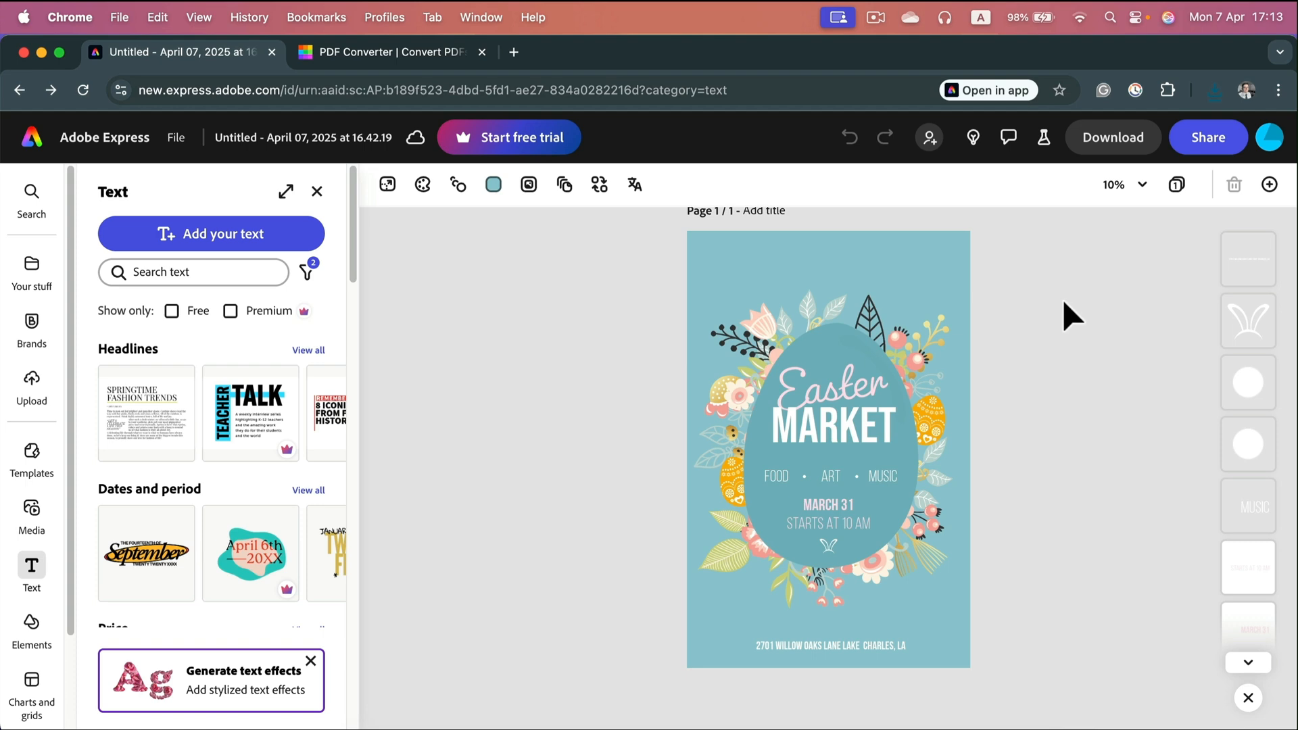
Download the flyer as PDF Standard and move to the Smallpdf converter page
left_click(1113, 137)
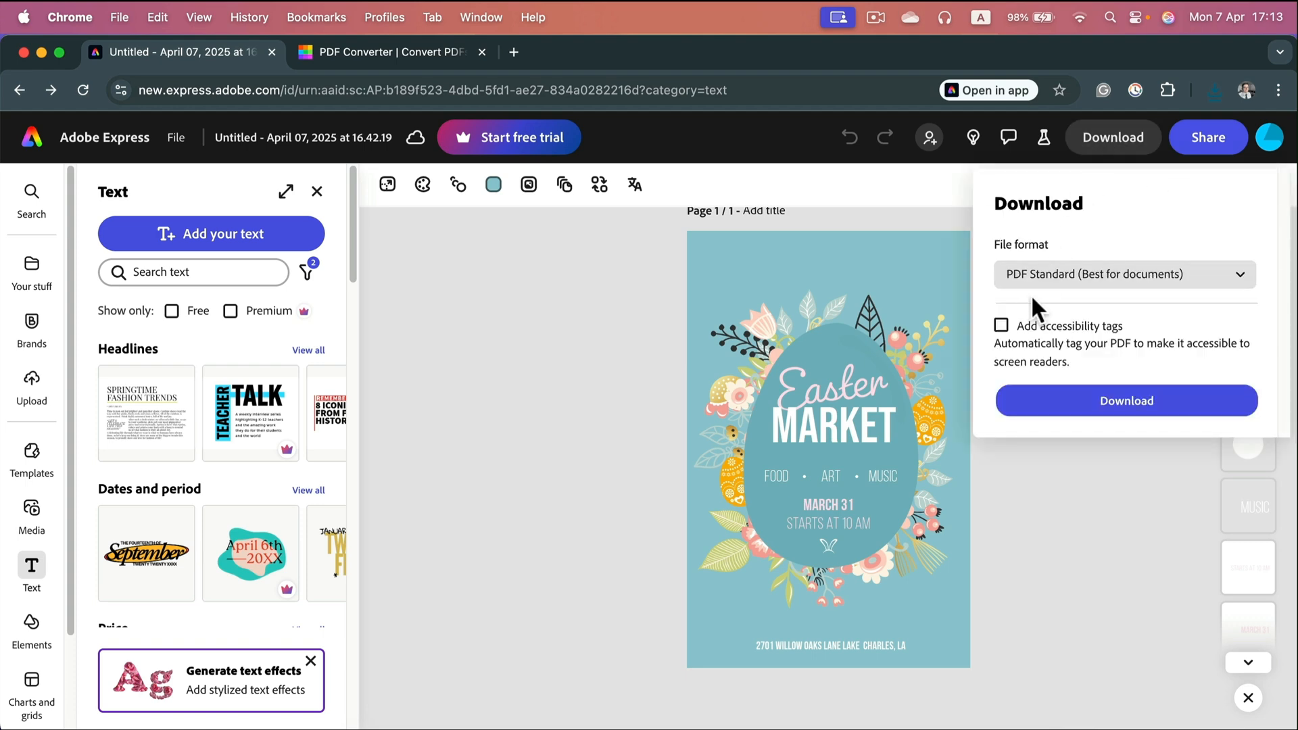
left_click(1123, 275)
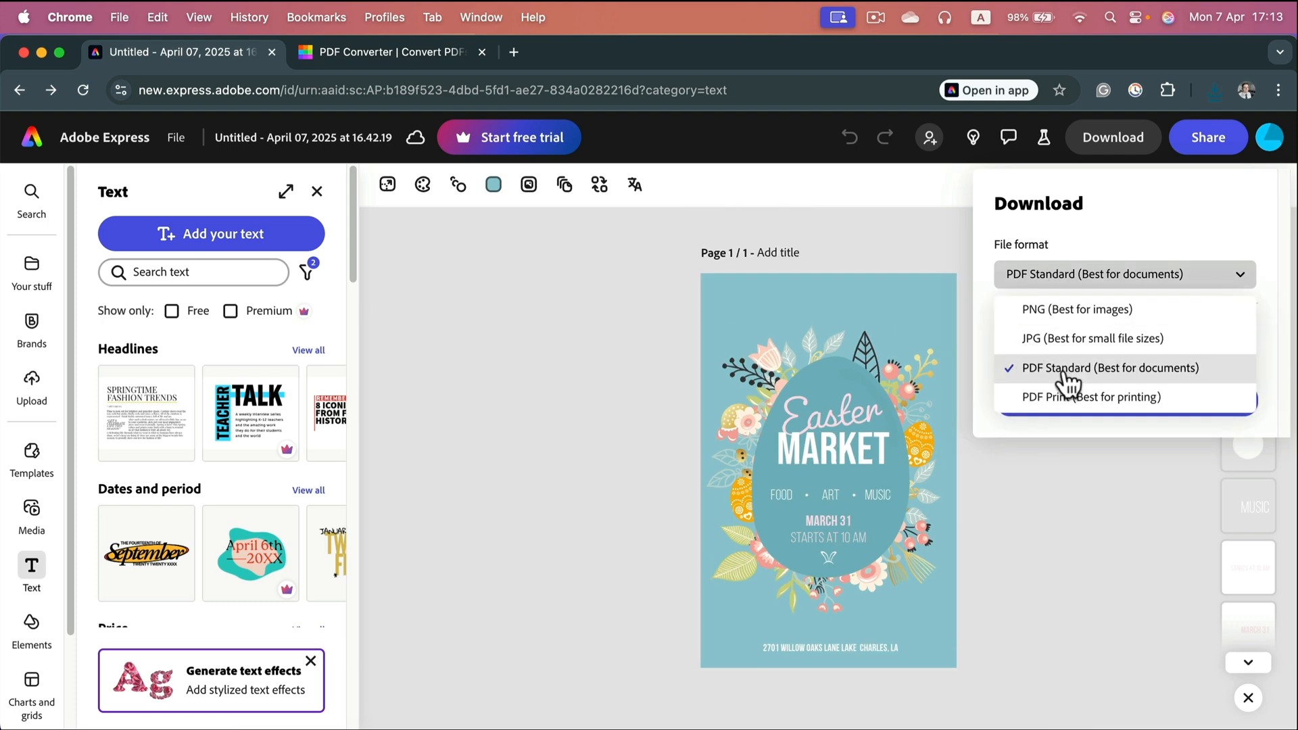
mouse_move(1063, 385)
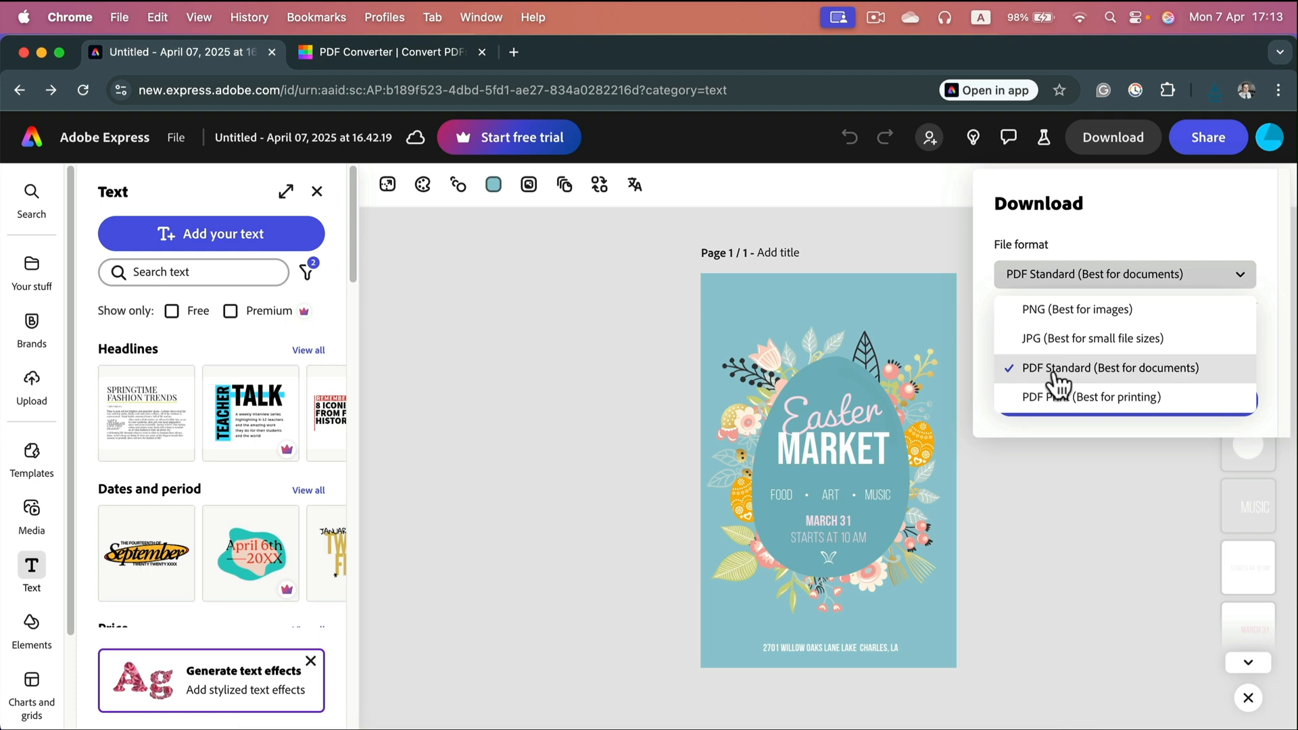
left_click(1113, 368)
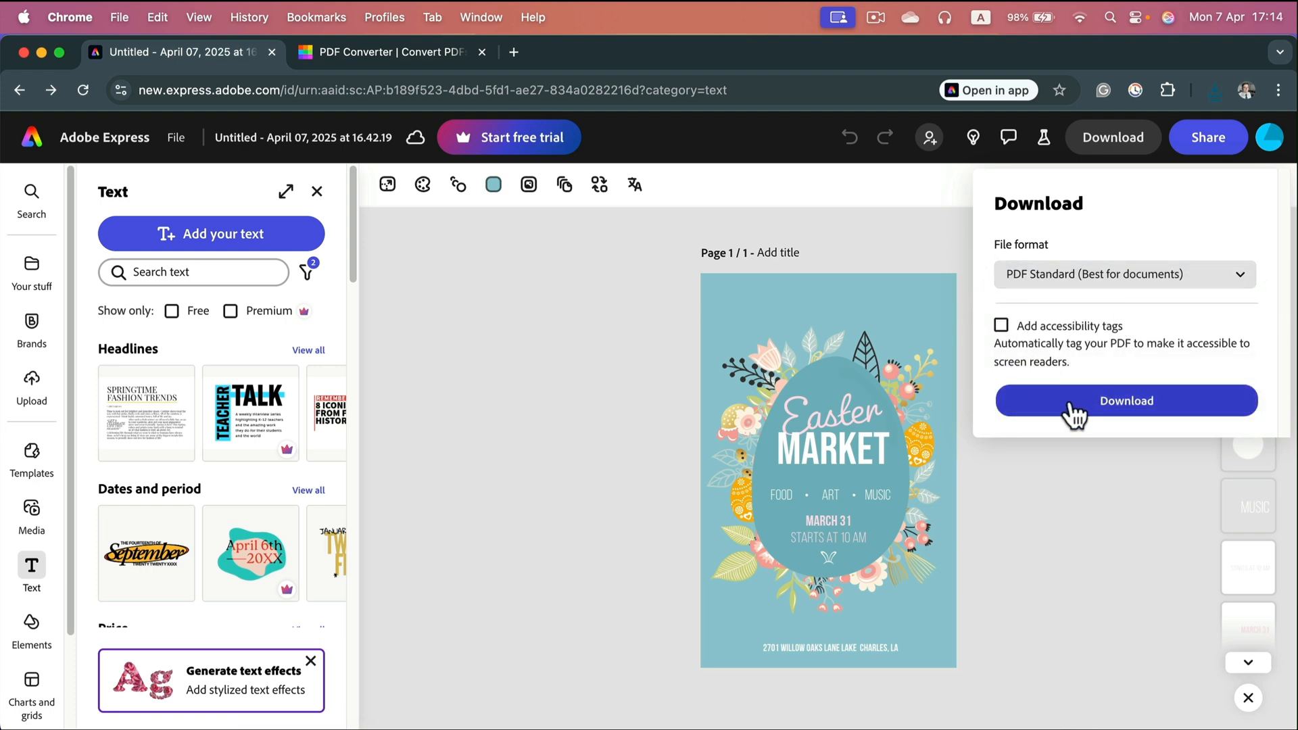
left_click(1125, 401)
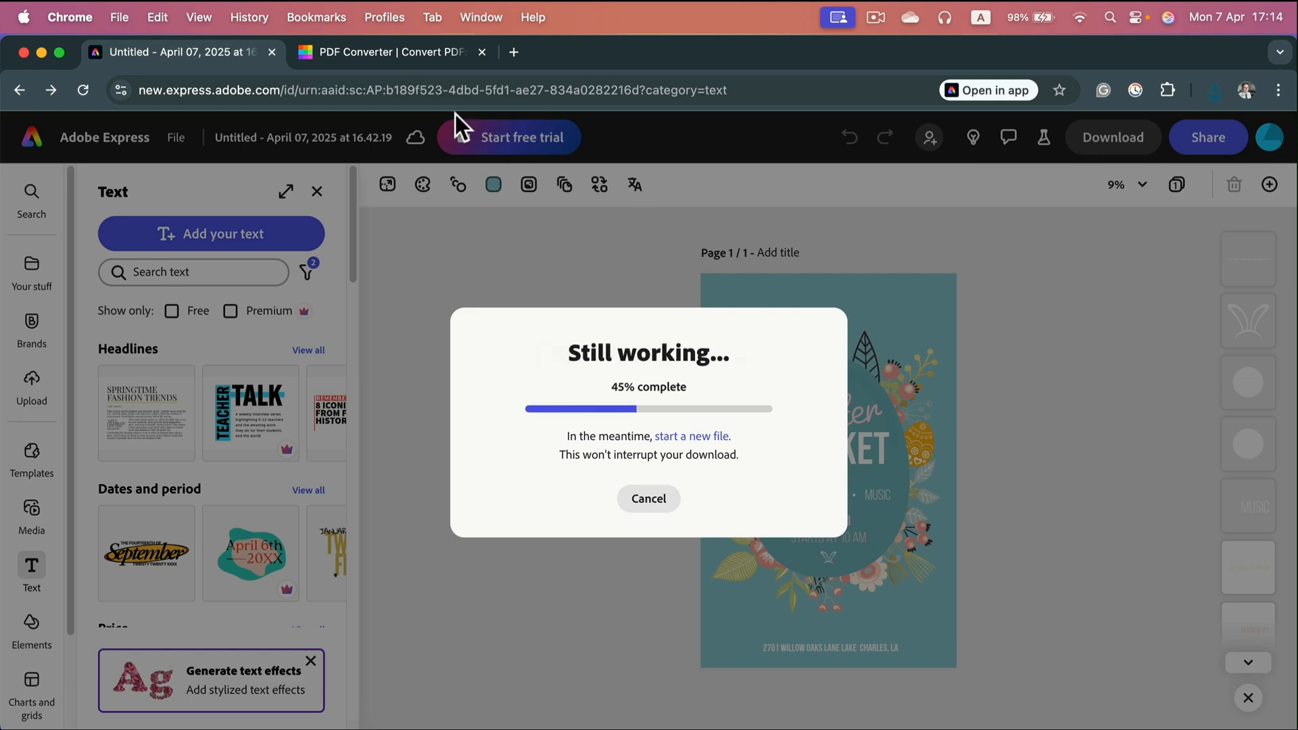
left_click(385, 53)
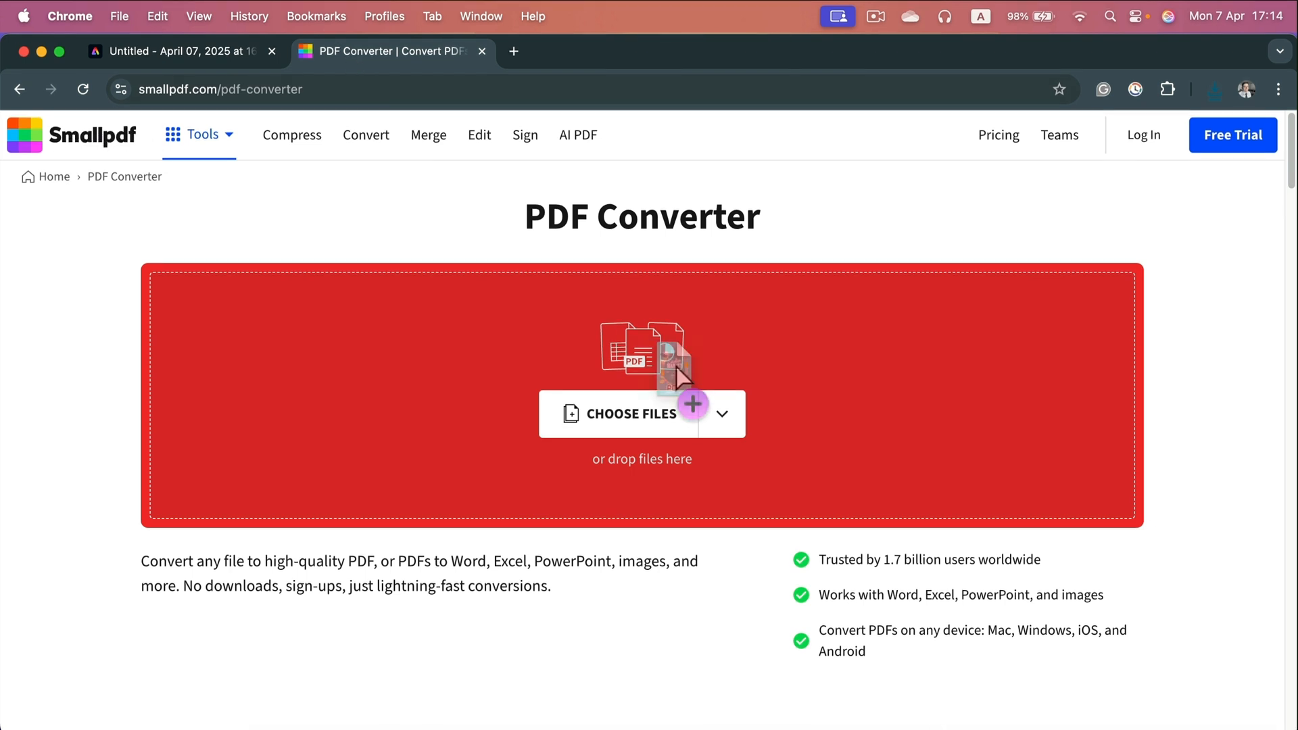
Upload the flyer PDF to Smallpdf and convert it to Word (.docx)
left_click(641, 414)
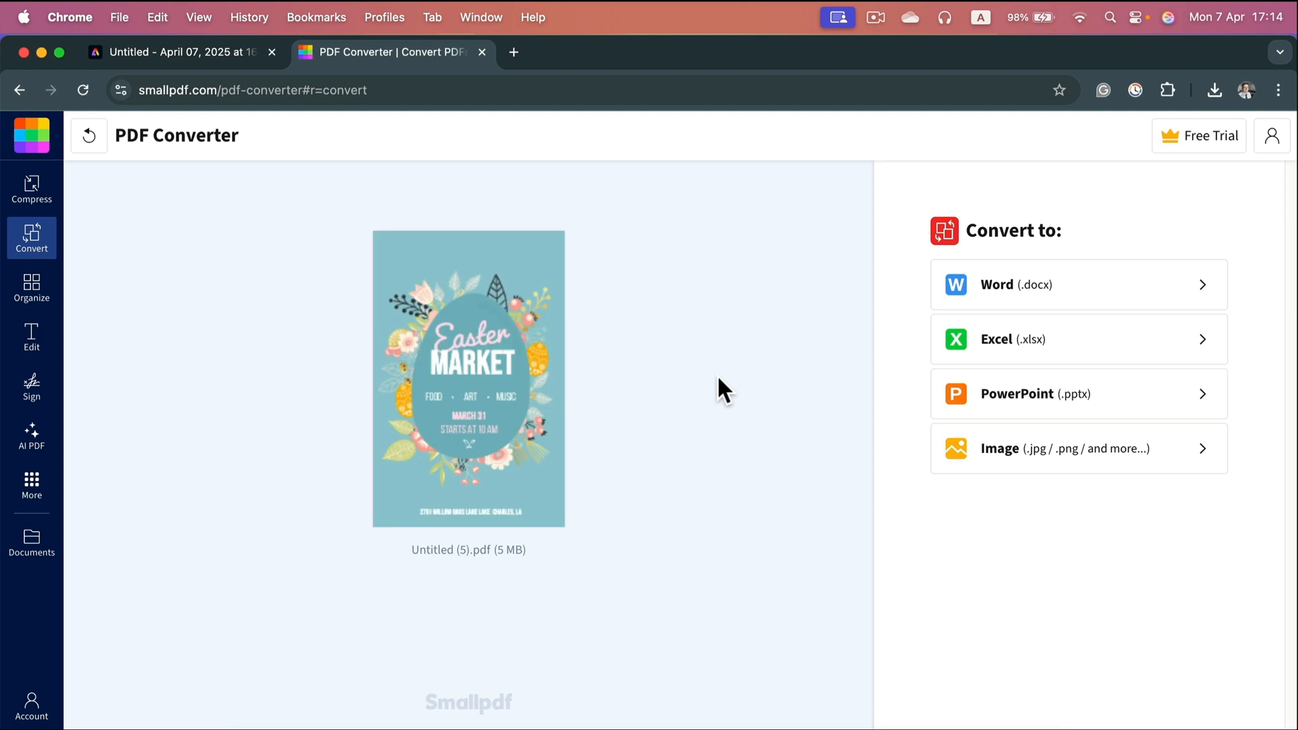
mouse_move(1007, 297)
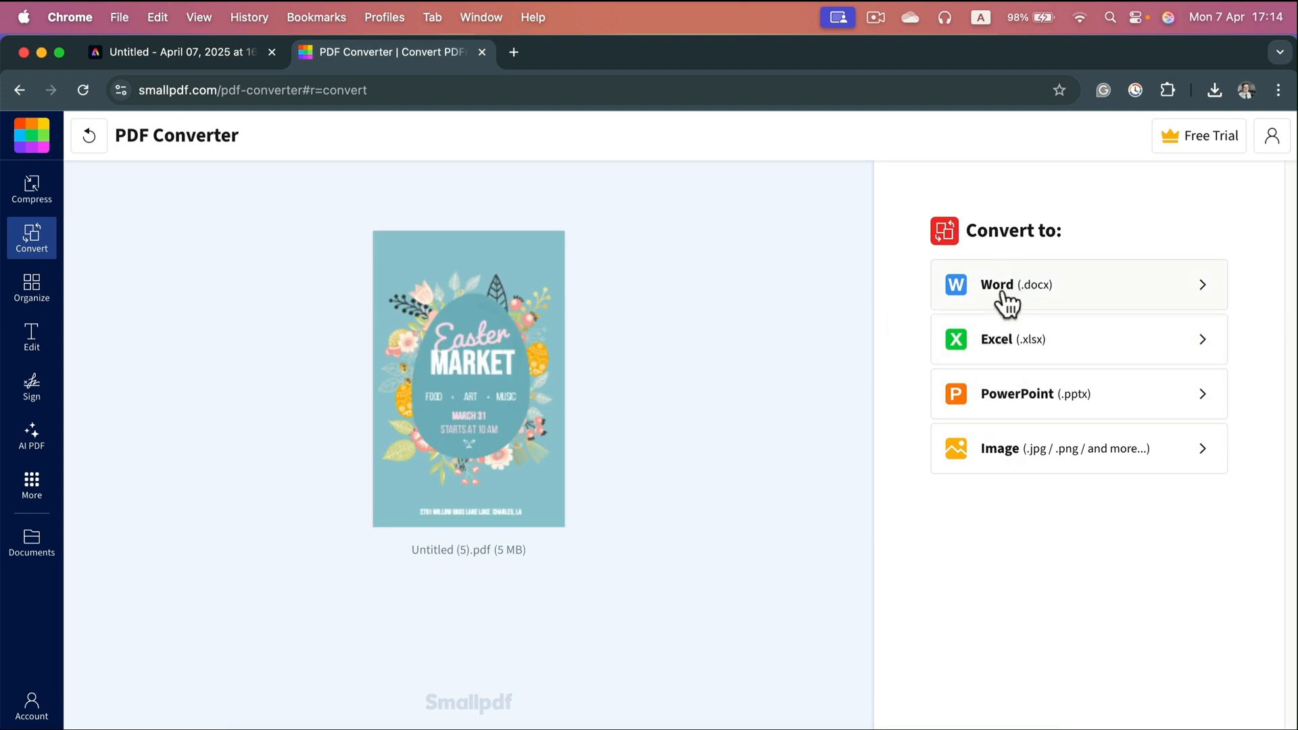
left_click(1016, 284)
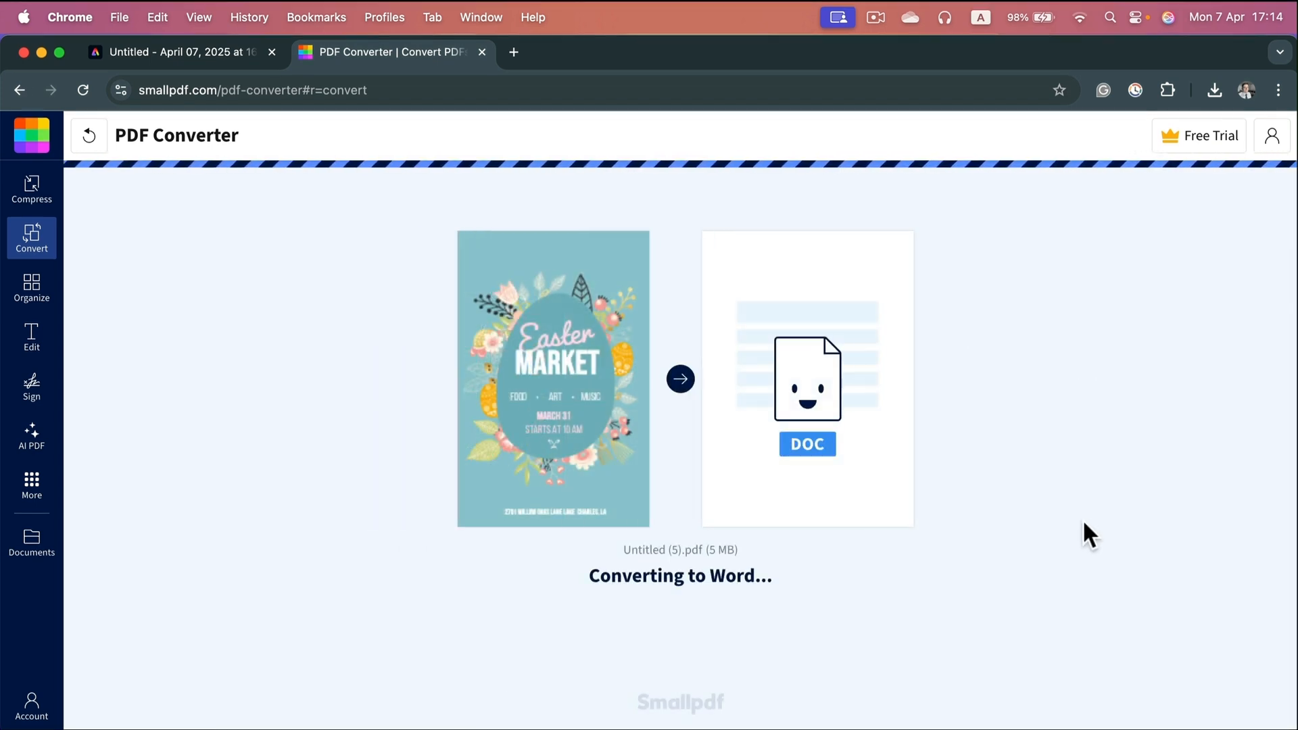
mouse_move(872, 391)
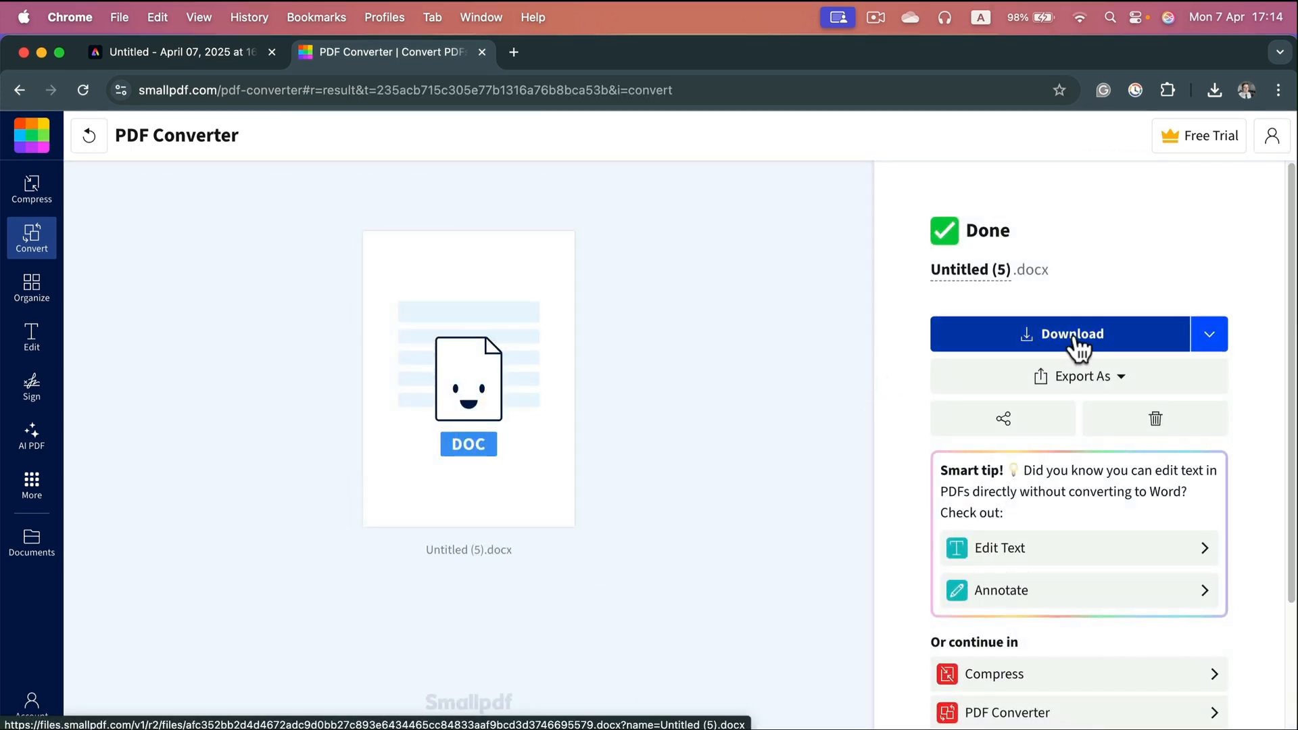
Open the converted Untitled (5).docx in Word and select the MARKET heading text
left_click(1068, 334)
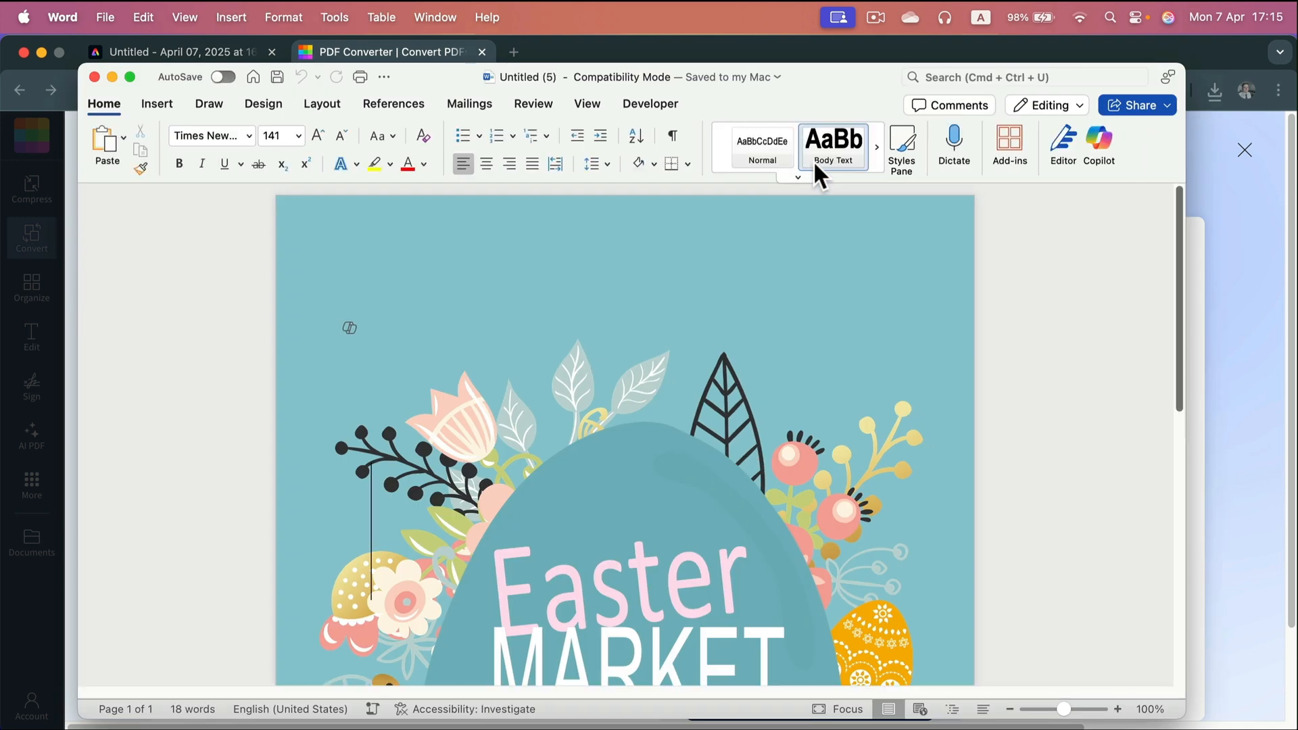
scroll("down", 3)
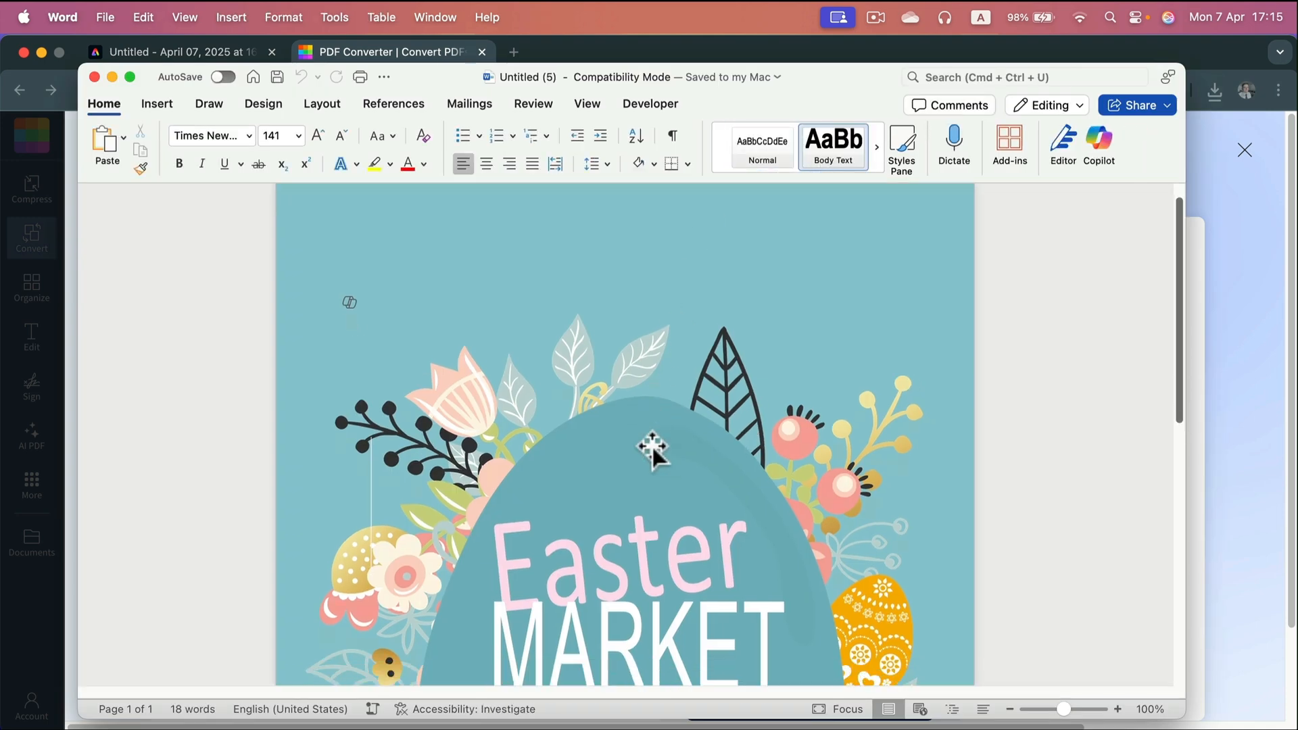
scroll("down", 3)
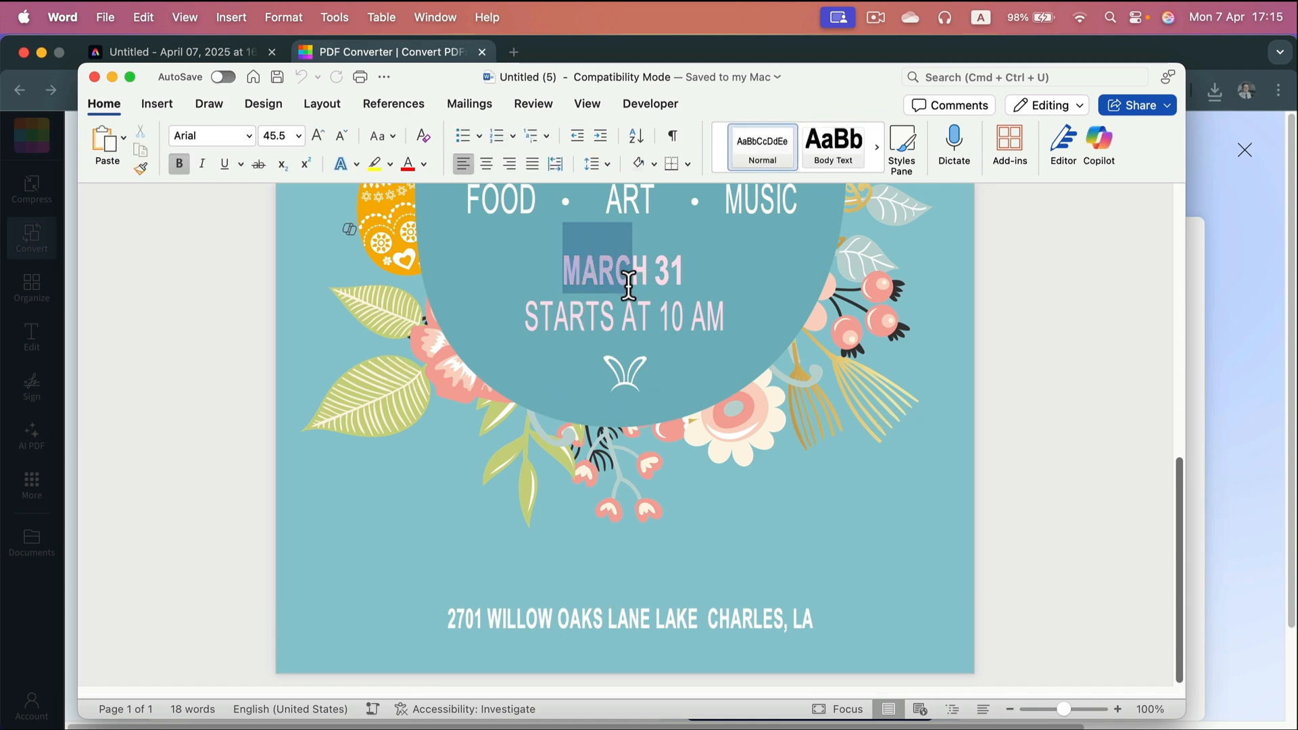
left_click(468, 618)
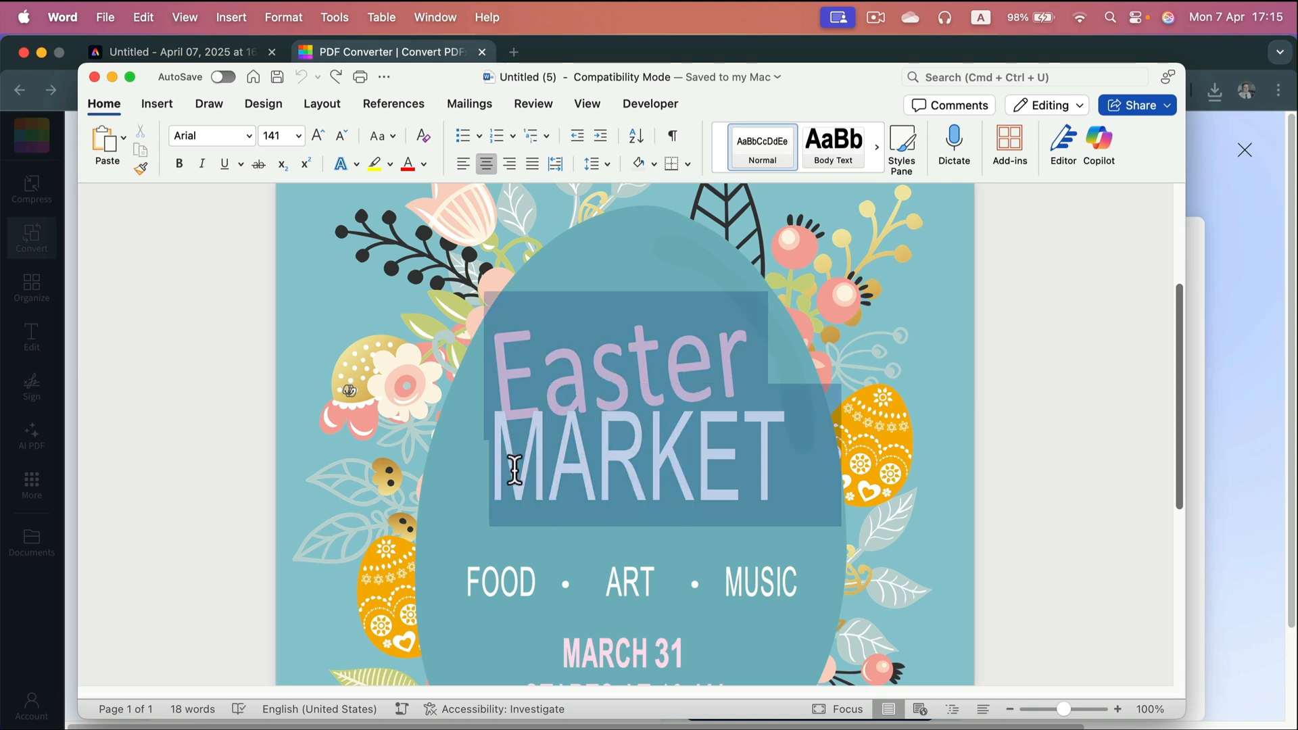
Overwrite MARKET with the test text "Mdsdsad", then return to the Smallpdf browser page
type("Mdsdsad")
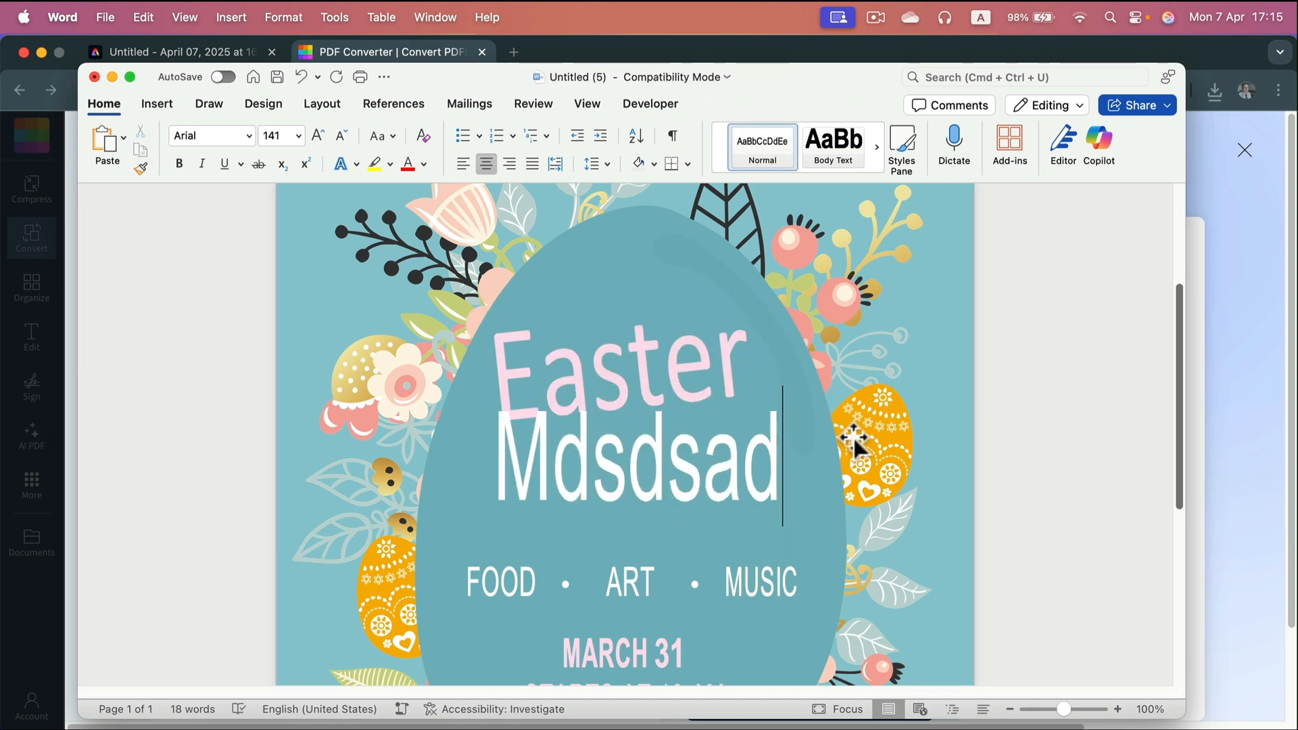
scroll("down", 3)
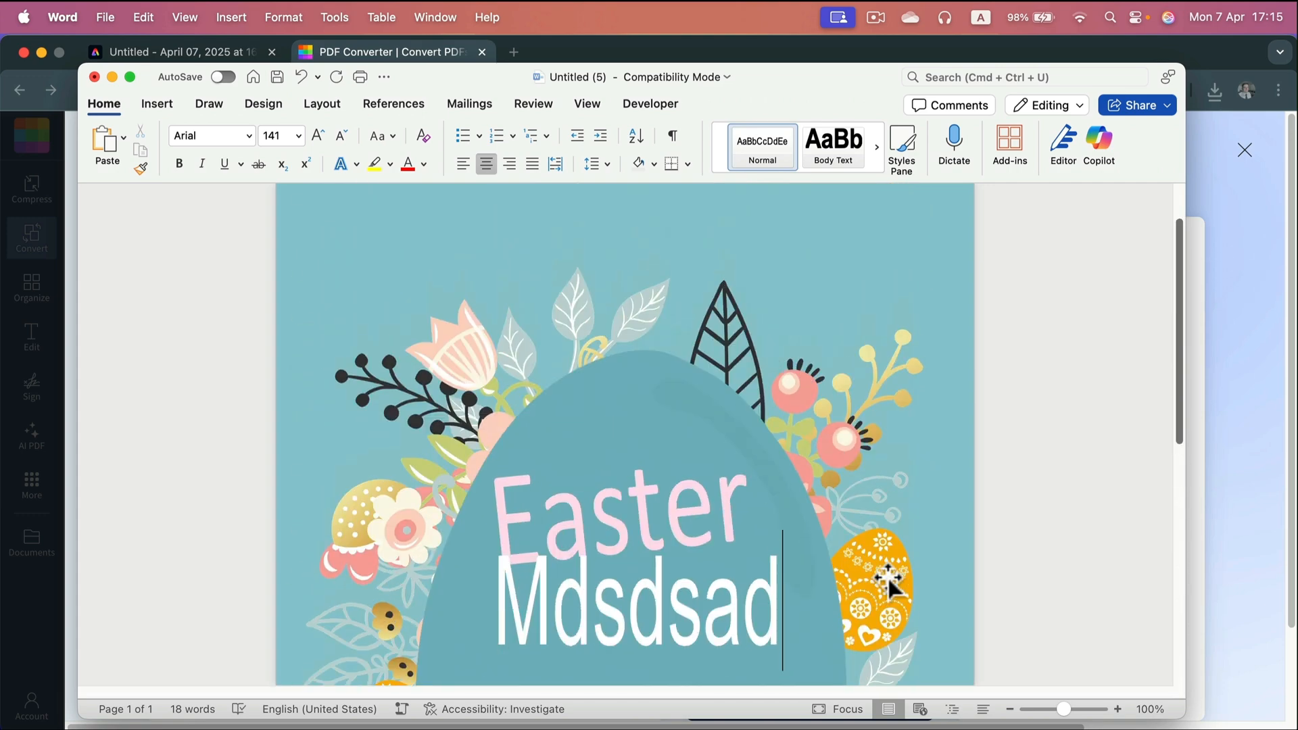
mouse_move(514, 504)
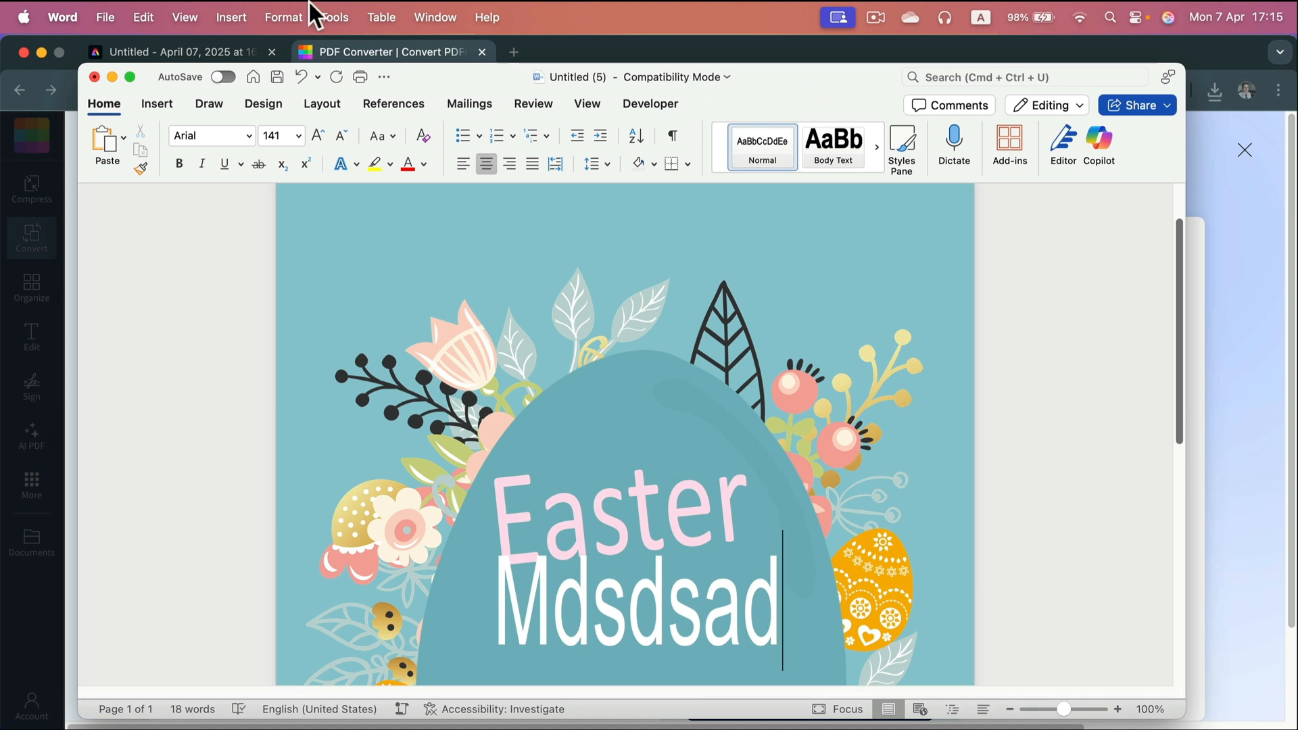
left_click(381, 51)
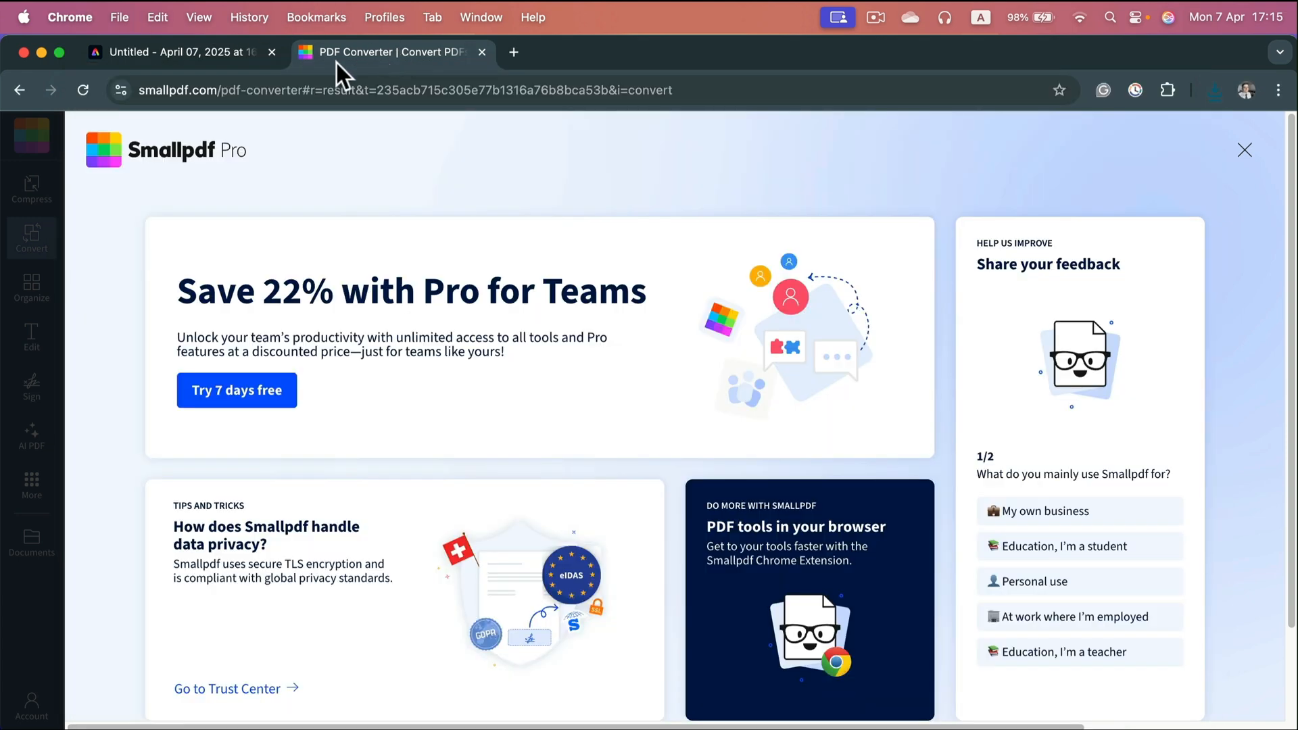